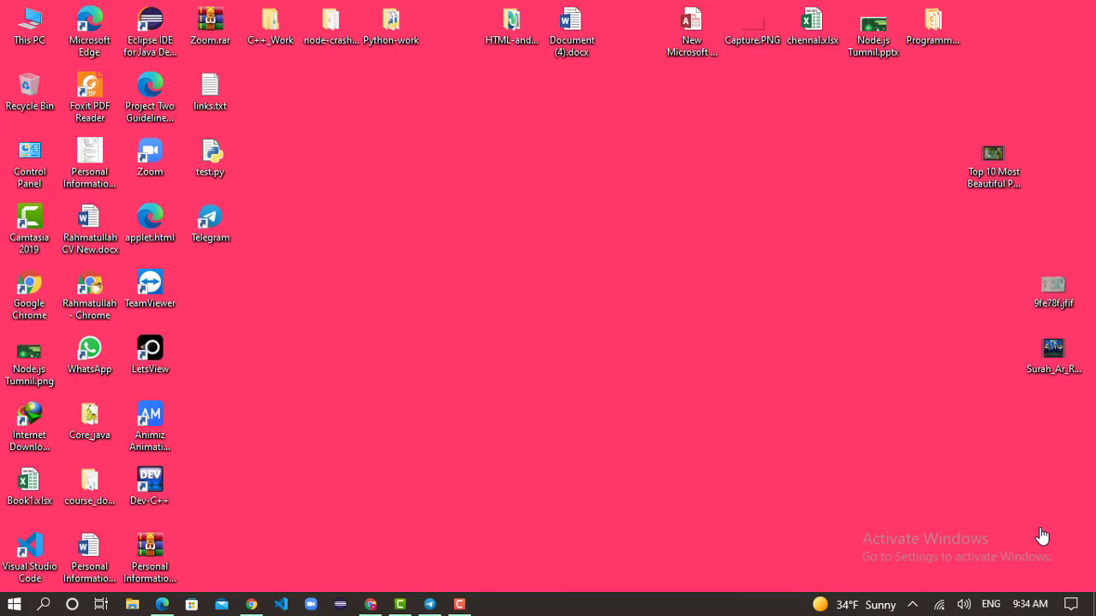
- Launch Anaconda Navigator by searching for it from the Windows Start menu
left_click(12, 605)
type("Anacon")
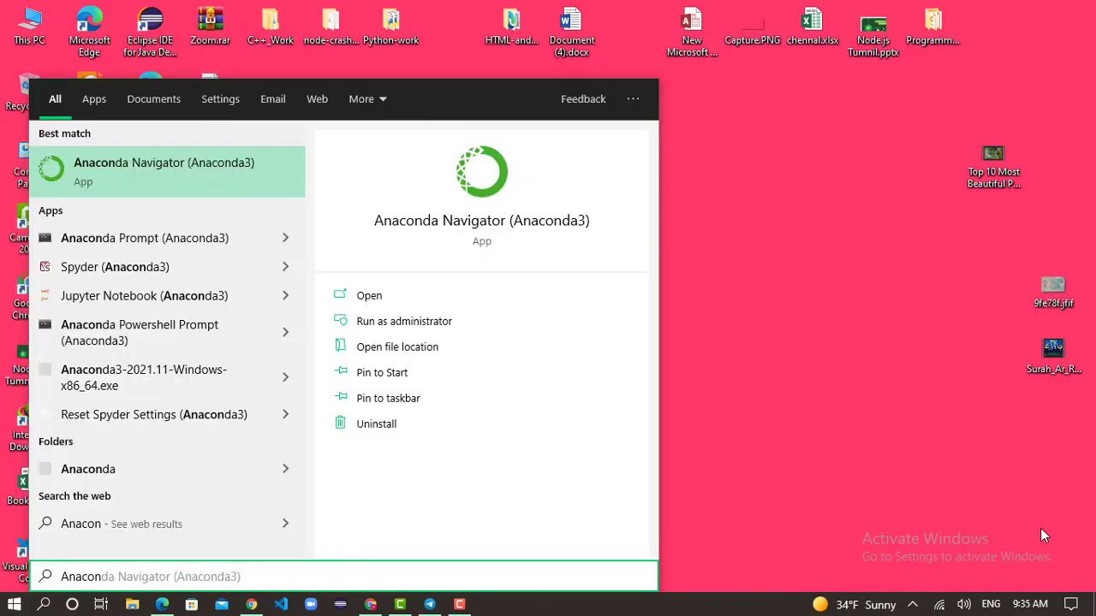
mouse_move(168, 169)
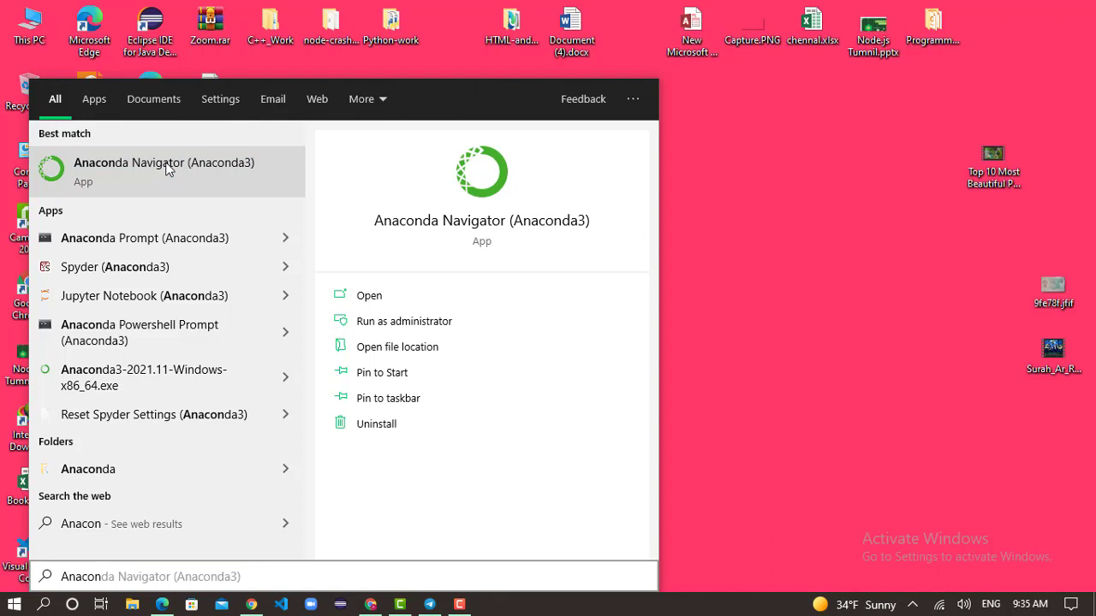
left_click(163, 168)
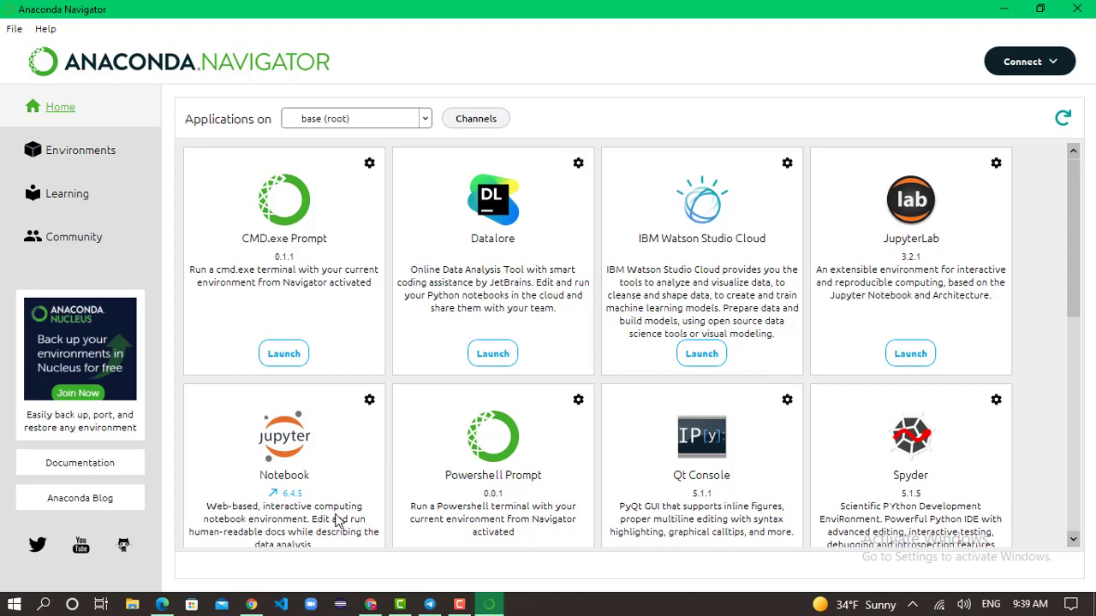
mouse_move(287, 477)
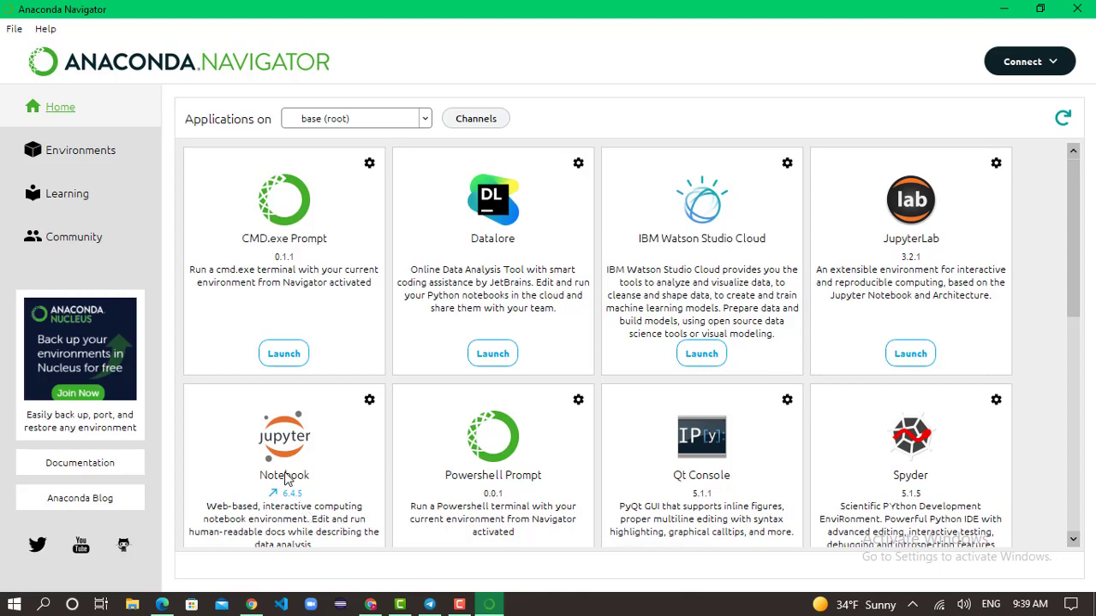
mouse_move(843, 397)
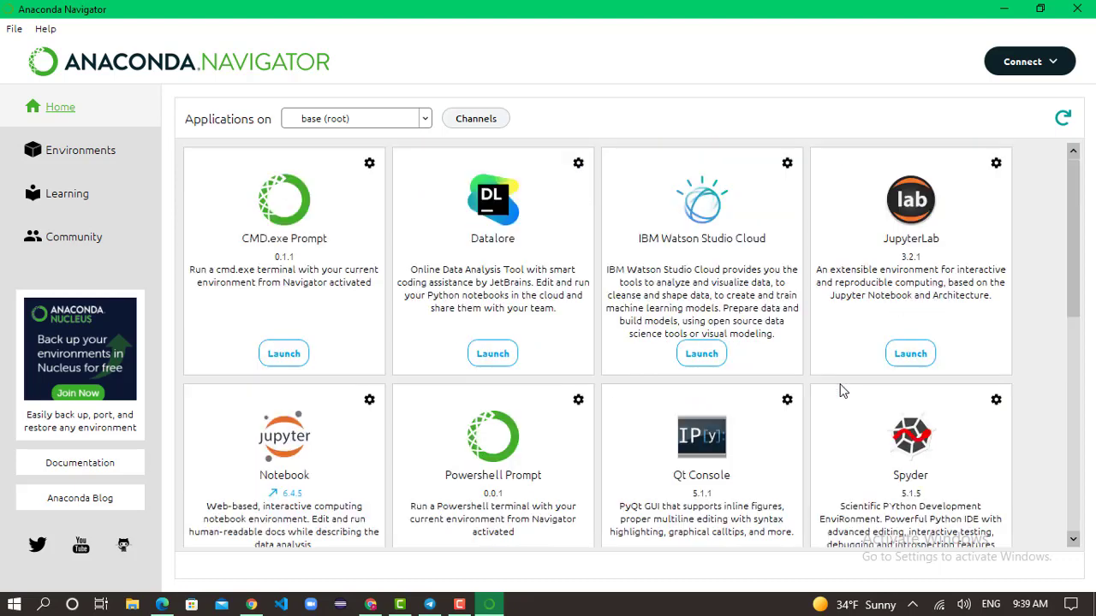
mouse_move(343, 272)
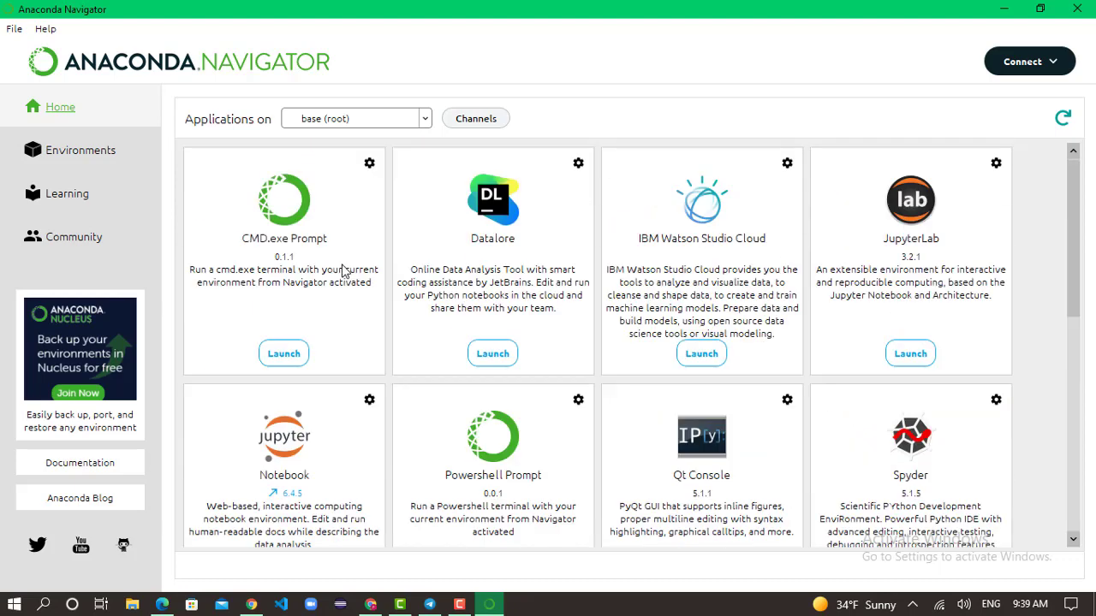
mouse_move(1079, 290)
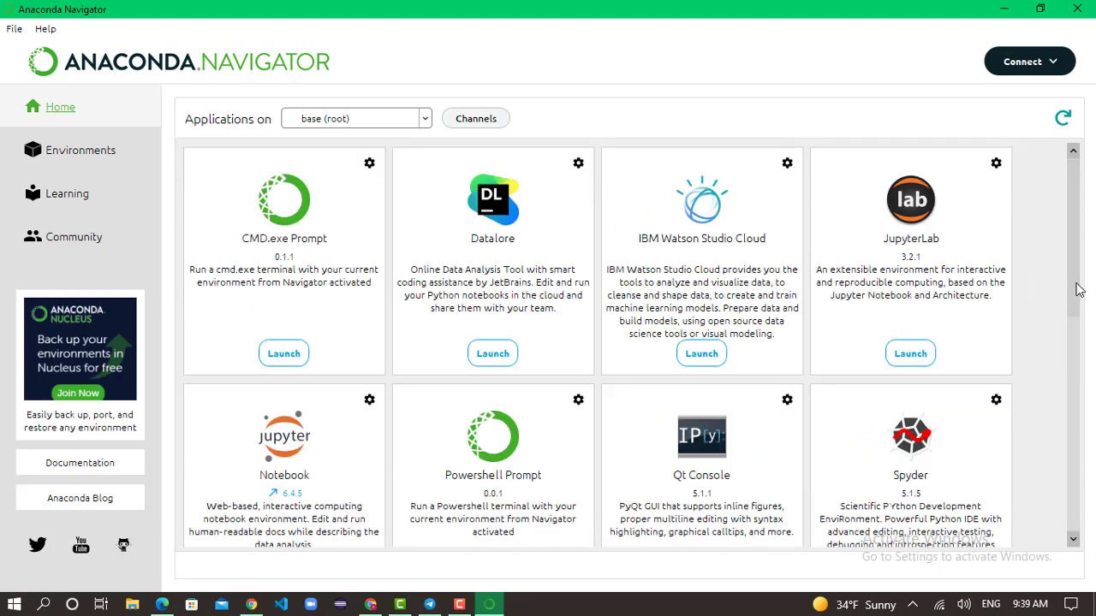
- Scroll the Navigator application tiles and launch Spyder
scroll("down", 3)
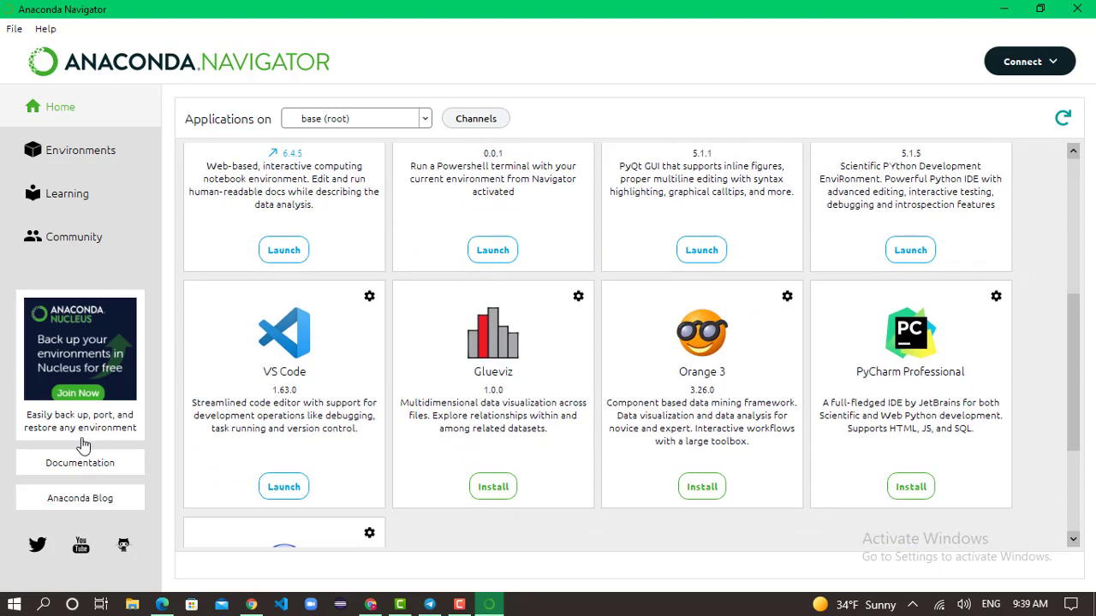
mouse_move(979, 462)
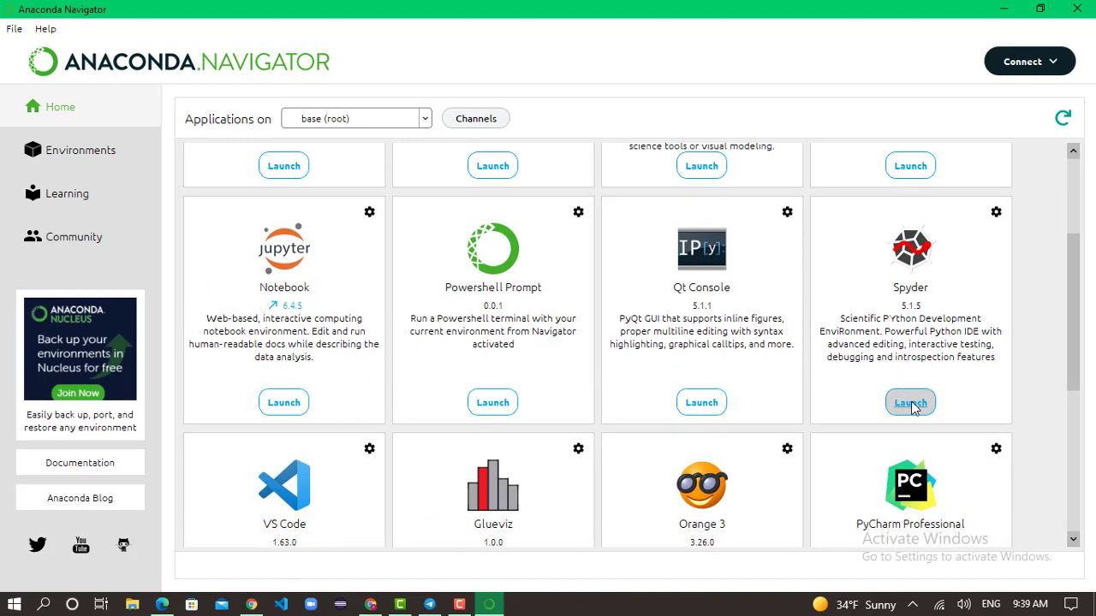
left_click(910, 402)
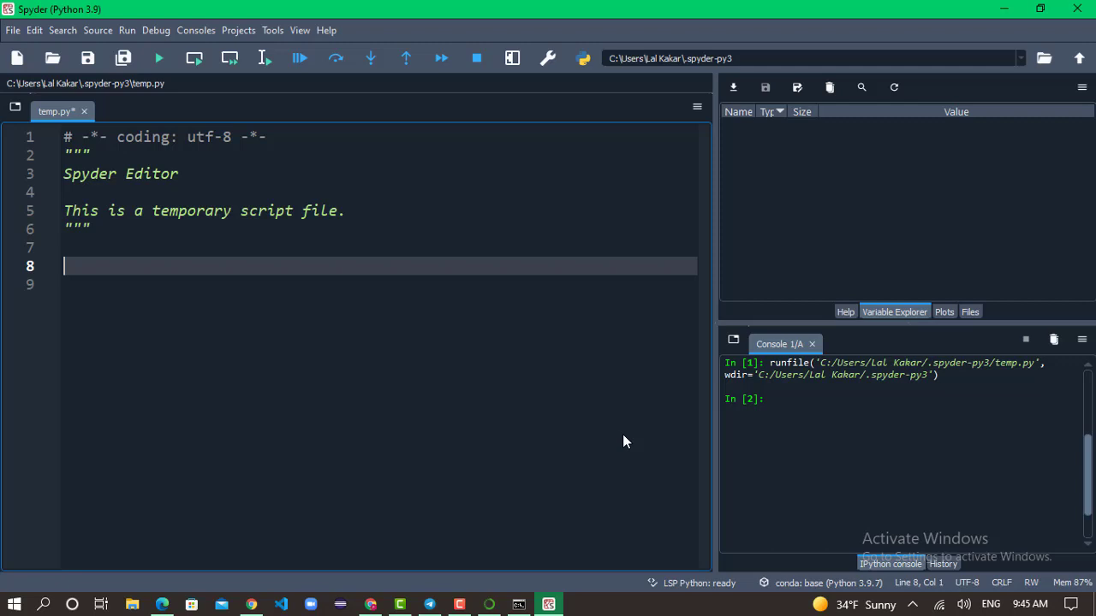
- Write print('hello') in temp.py and run the file
type("print")
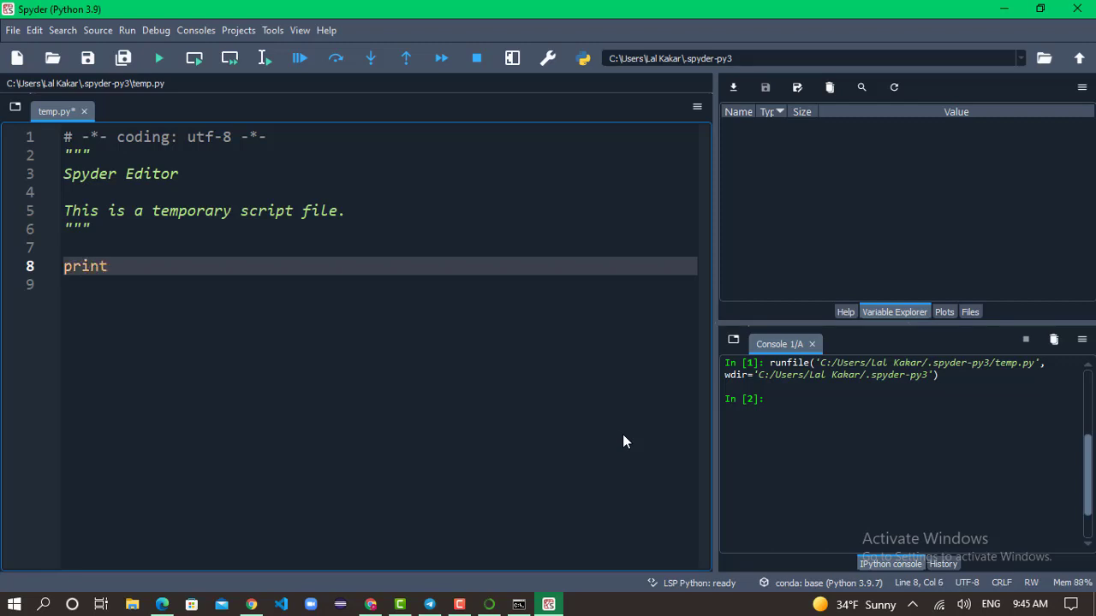
type("('')")
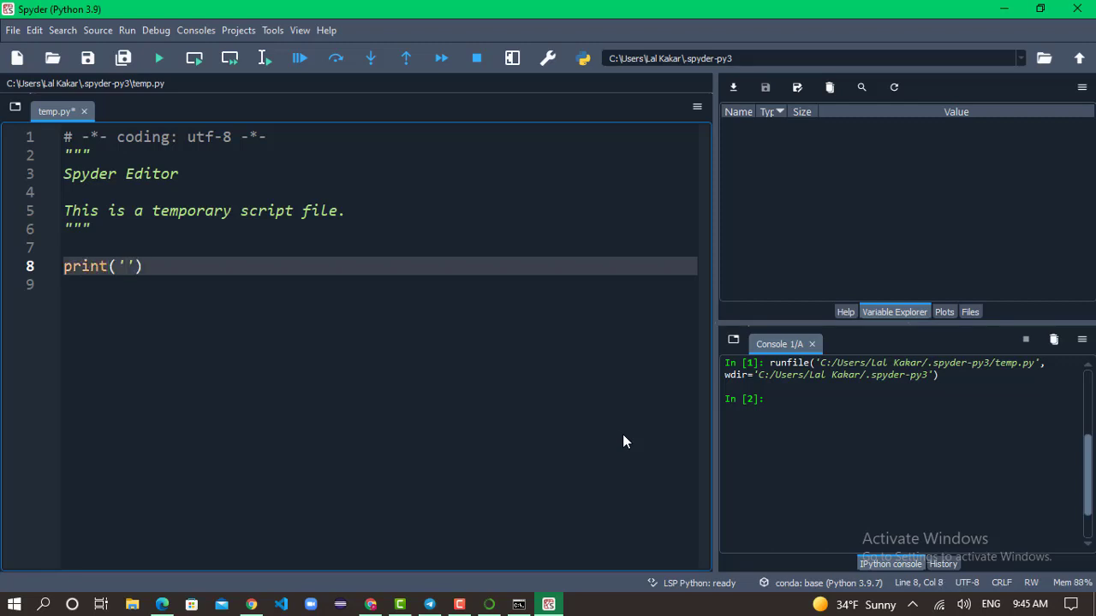
type("hello")
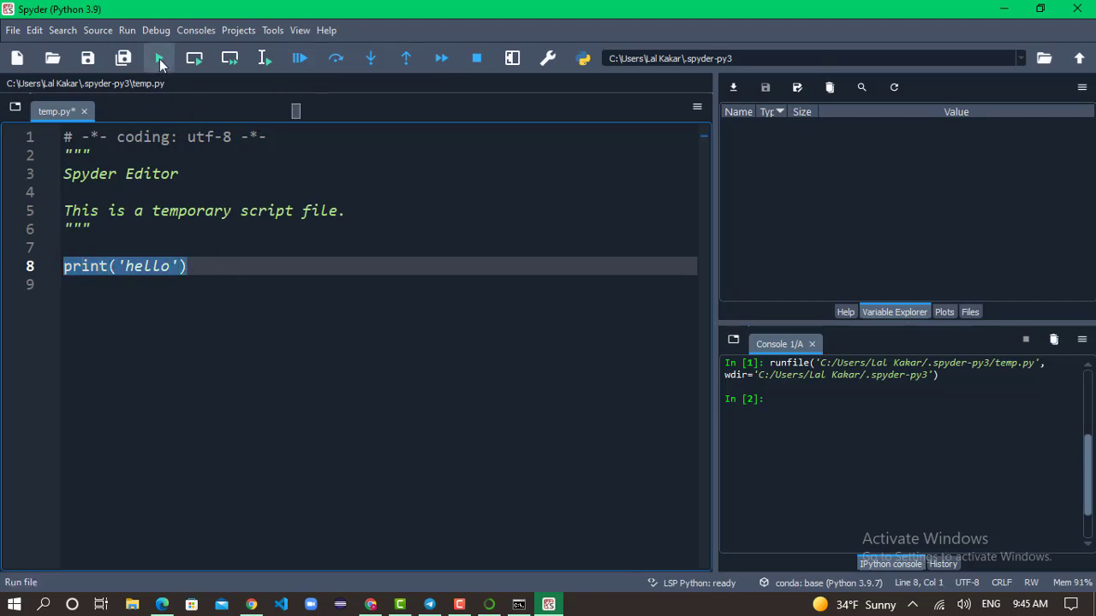
left_click(158, 58)
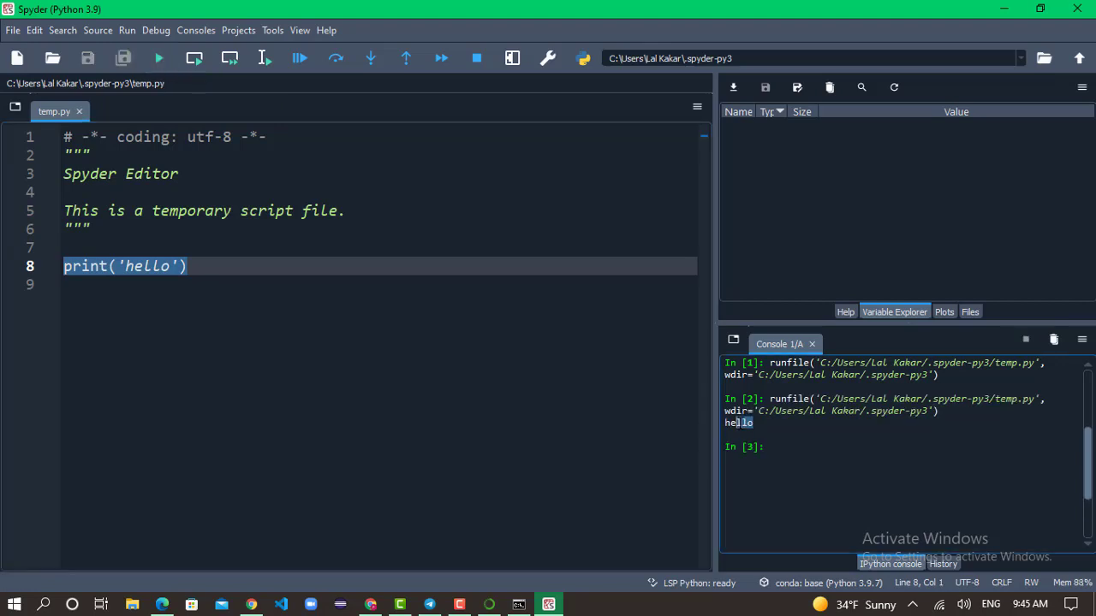
- Try appending ';' and ':' to the print line, then delete both
left_click(197, 267)
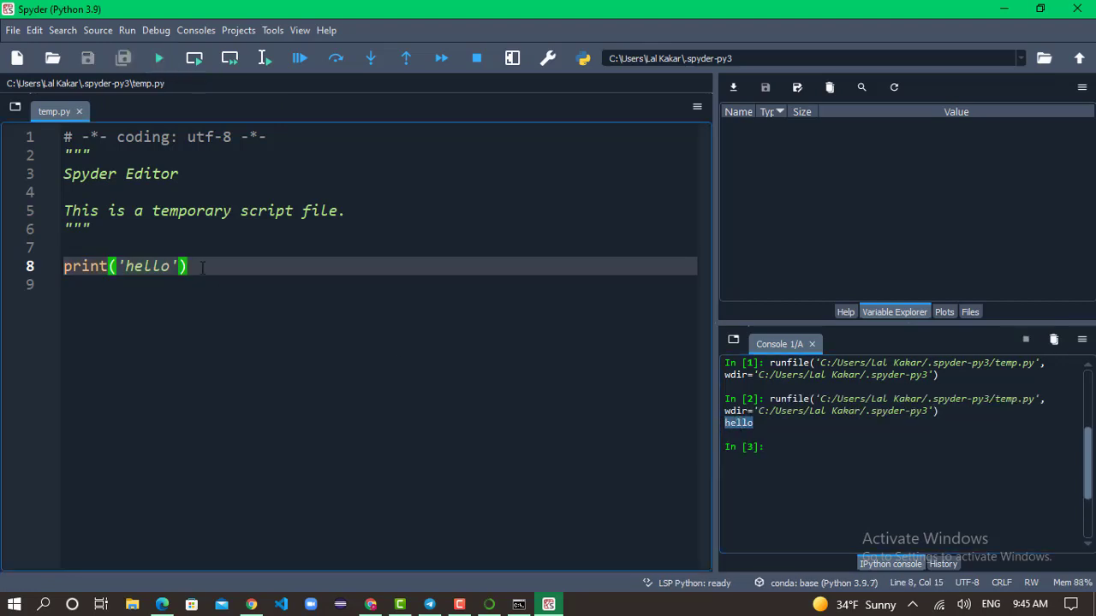
type(";")
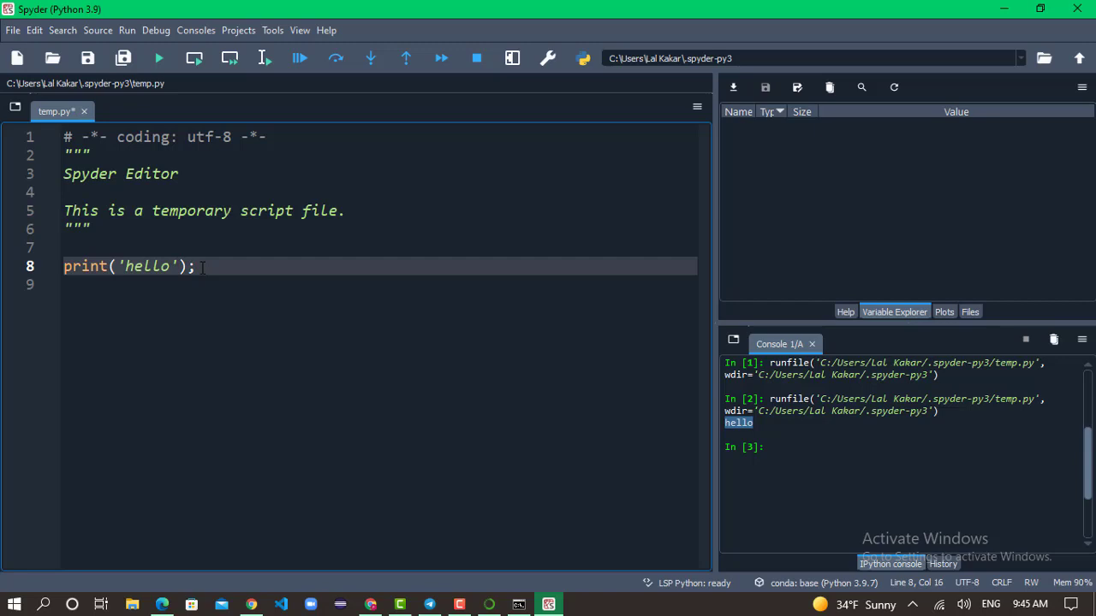
key("Backspace")
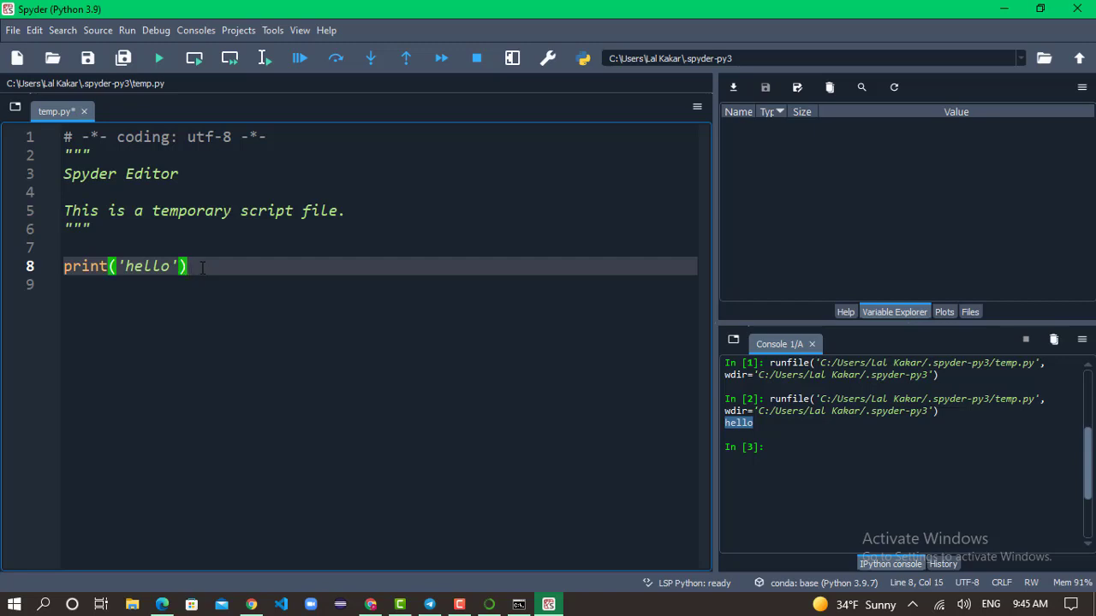
type(":")
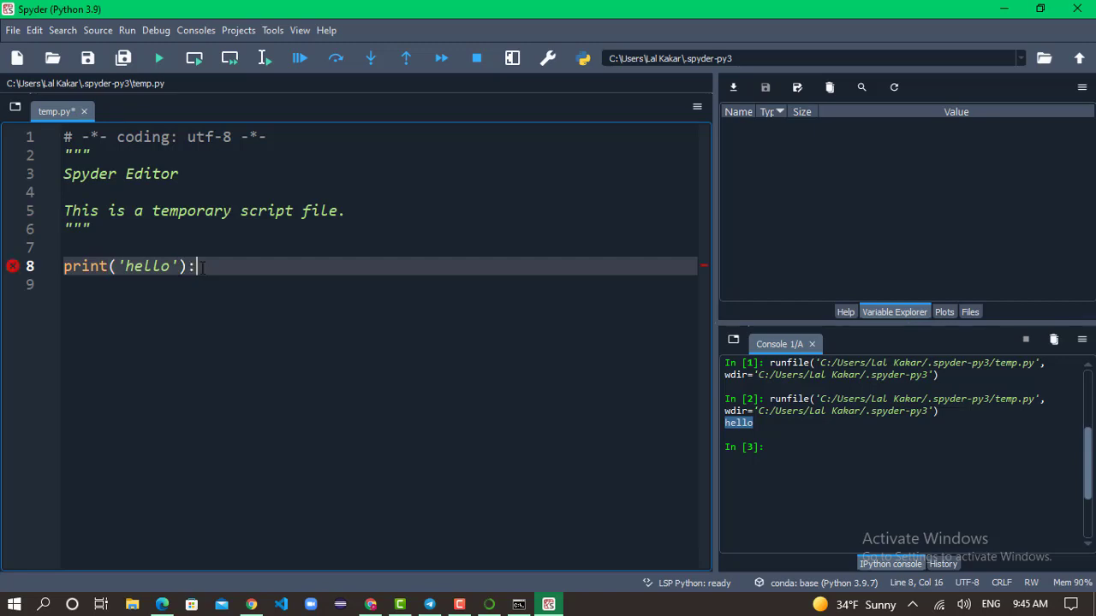
key("Backspace")
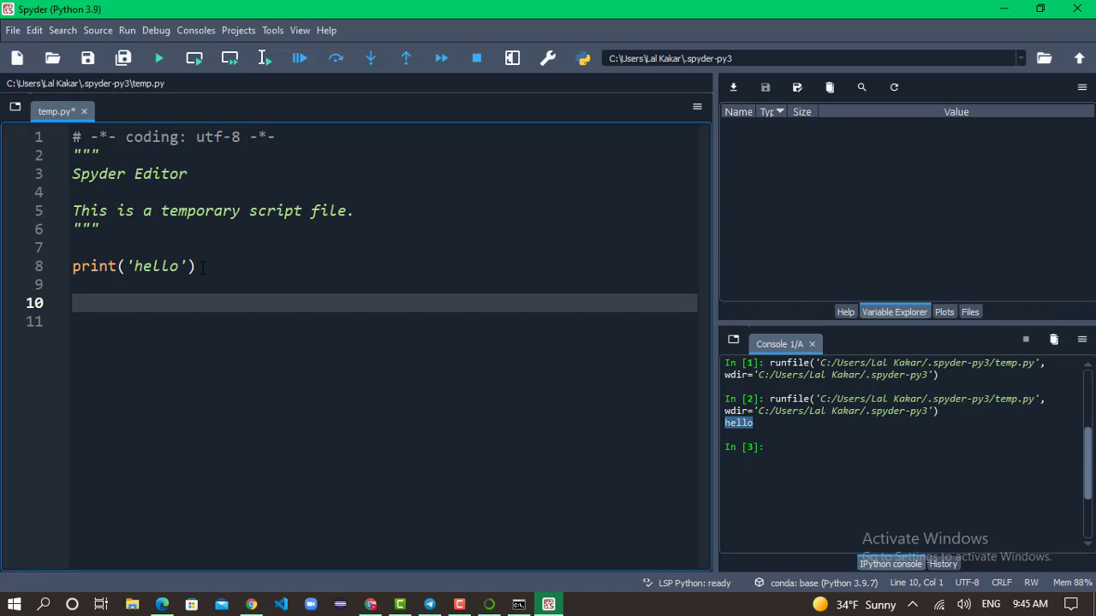
- Write def hello(): with print('function running') and print('hello func') in its body
type("def hello():")
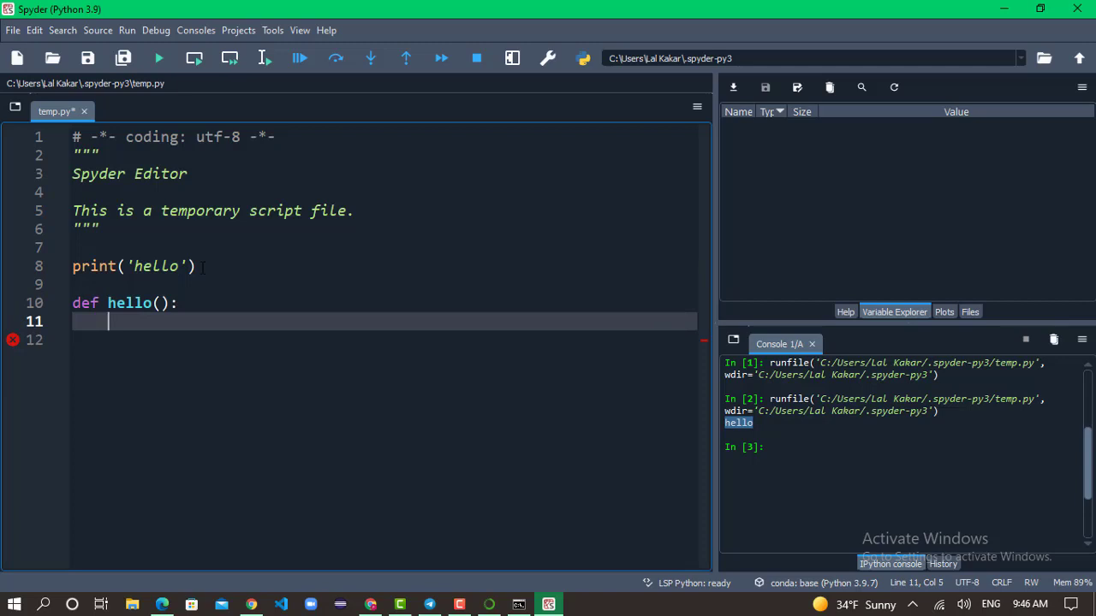
type("p")
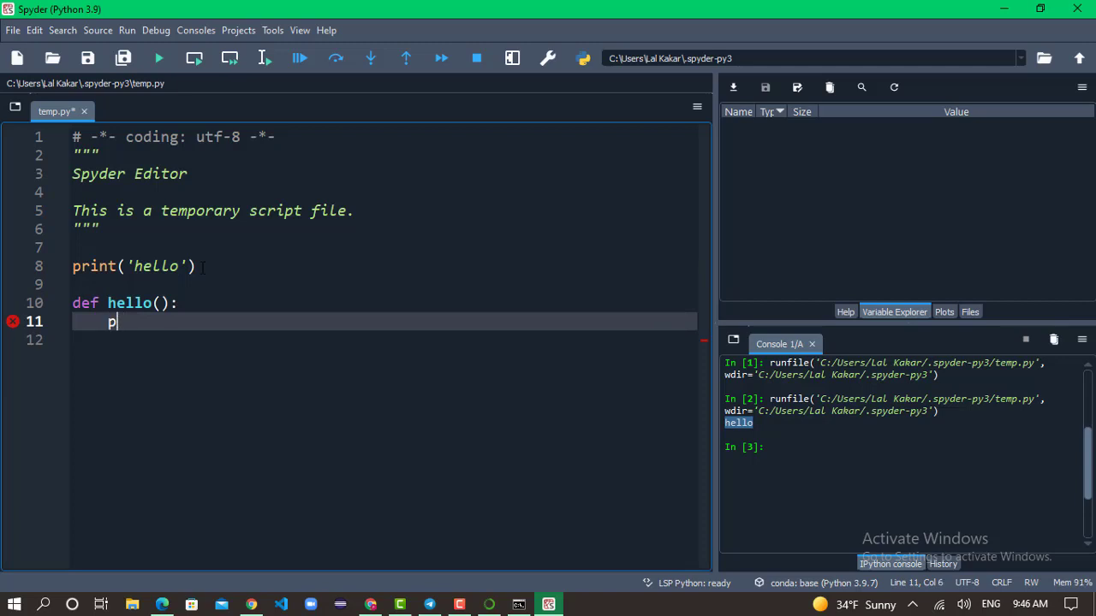
type("rint('function running')")
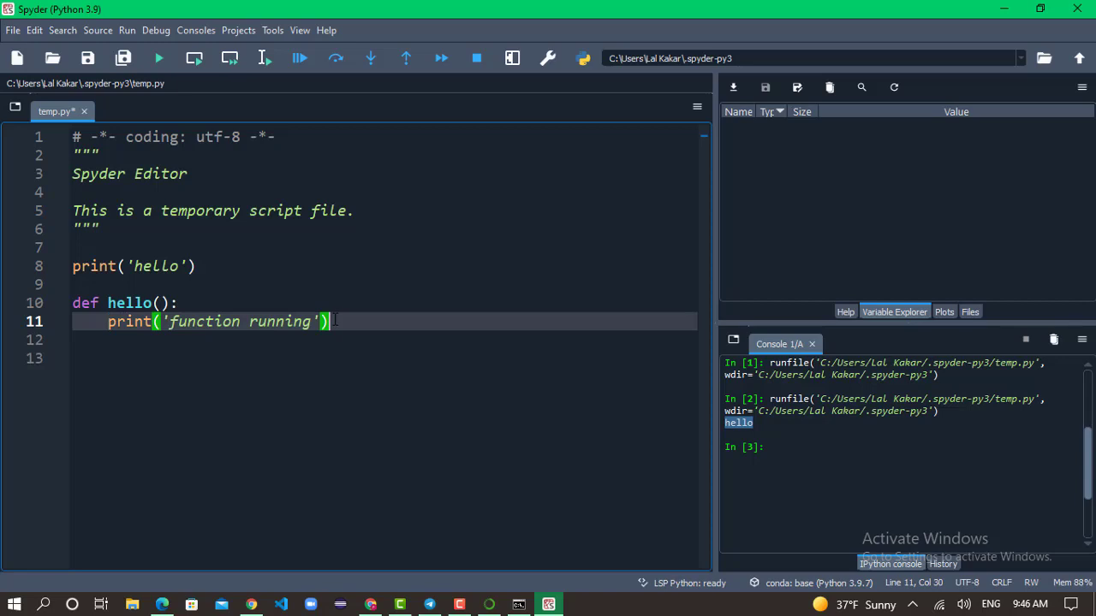
type("print('hello func")
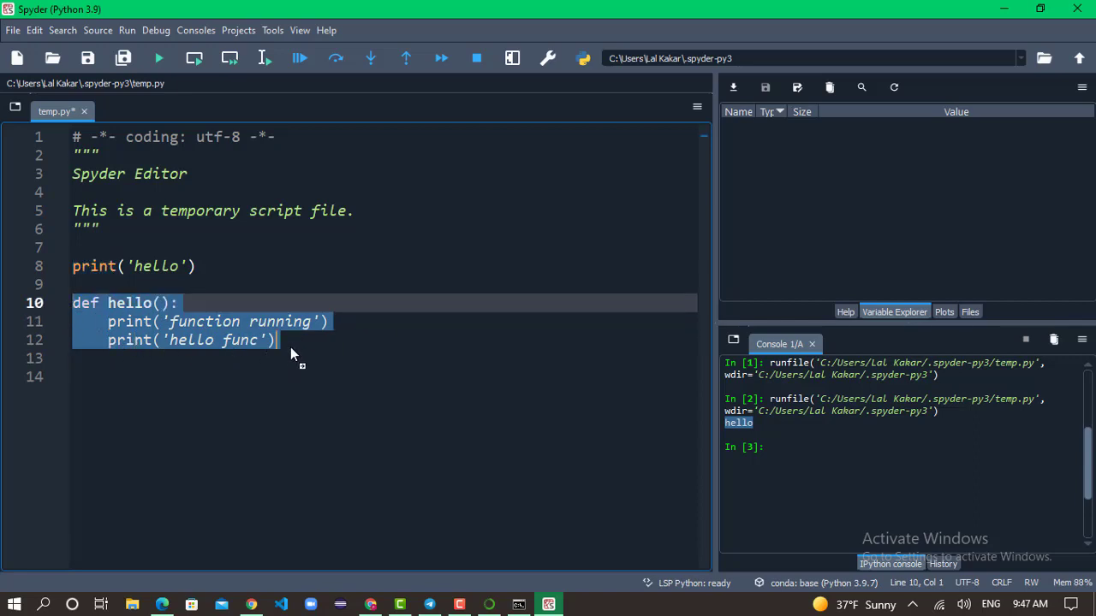
- Add a hello() call below the function, run the script, and split the def line
left_click(102, 357)
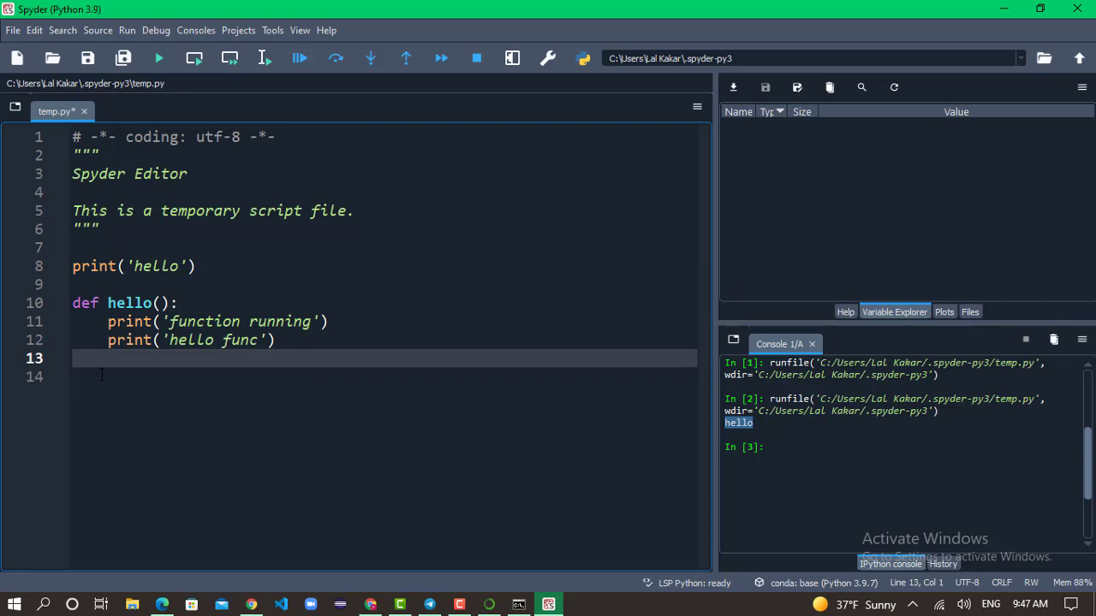
type("hello")
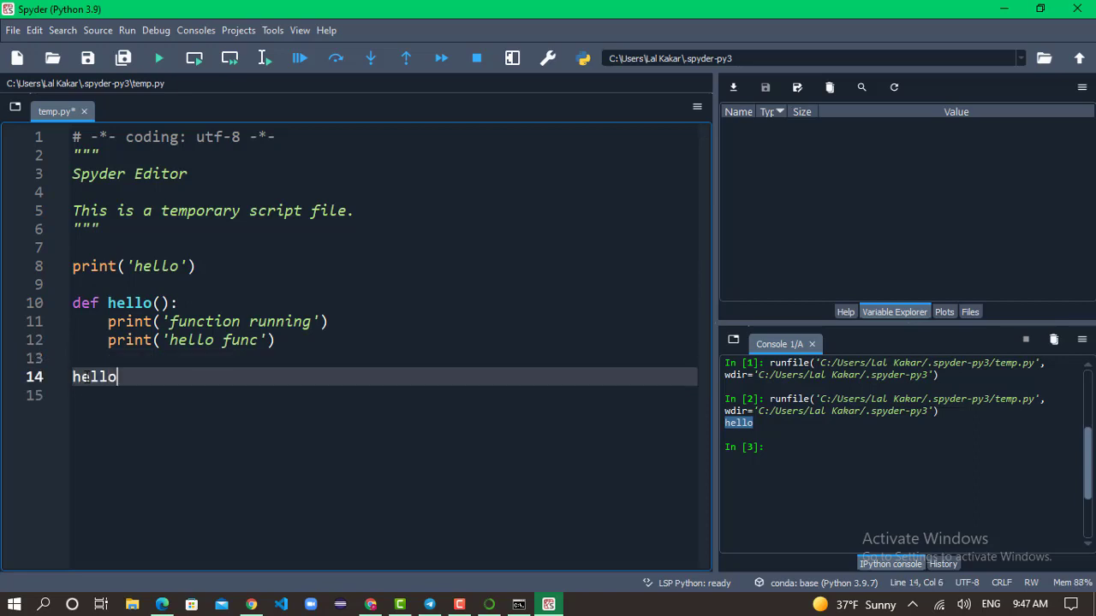
type("()")
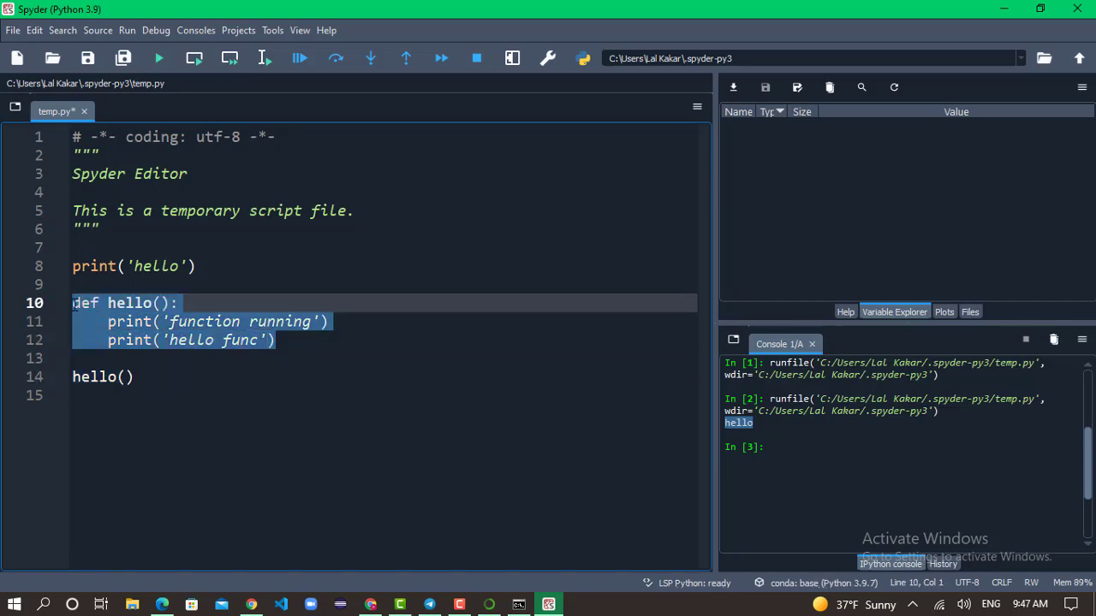
left_click(157, 58)
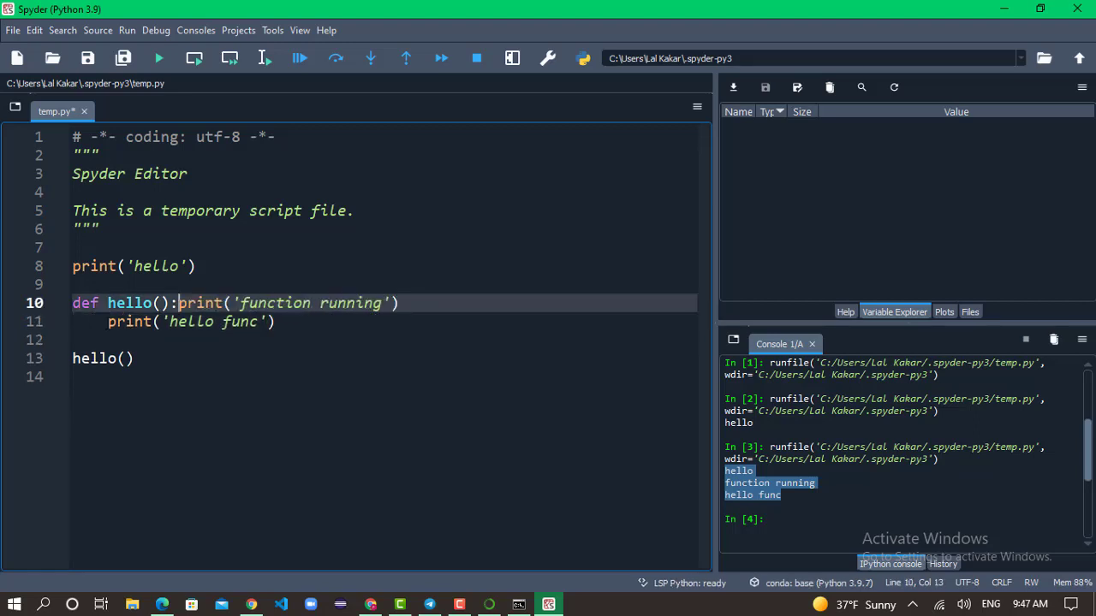
key("enter")
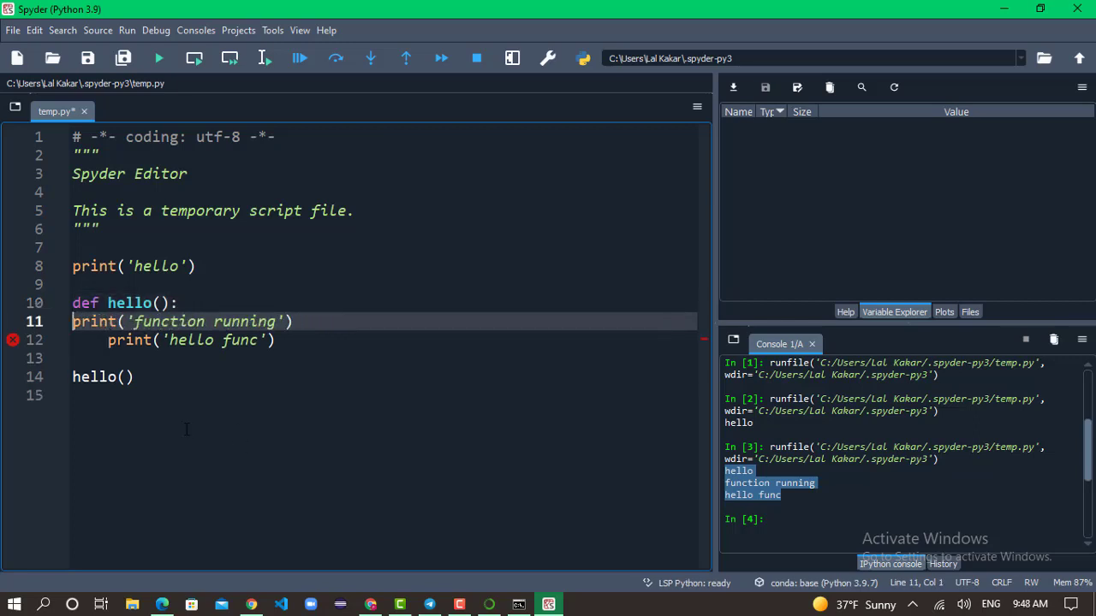
- Run the misindented script to show IndentationError, then add a line after def hello():
left_click(157, 58)
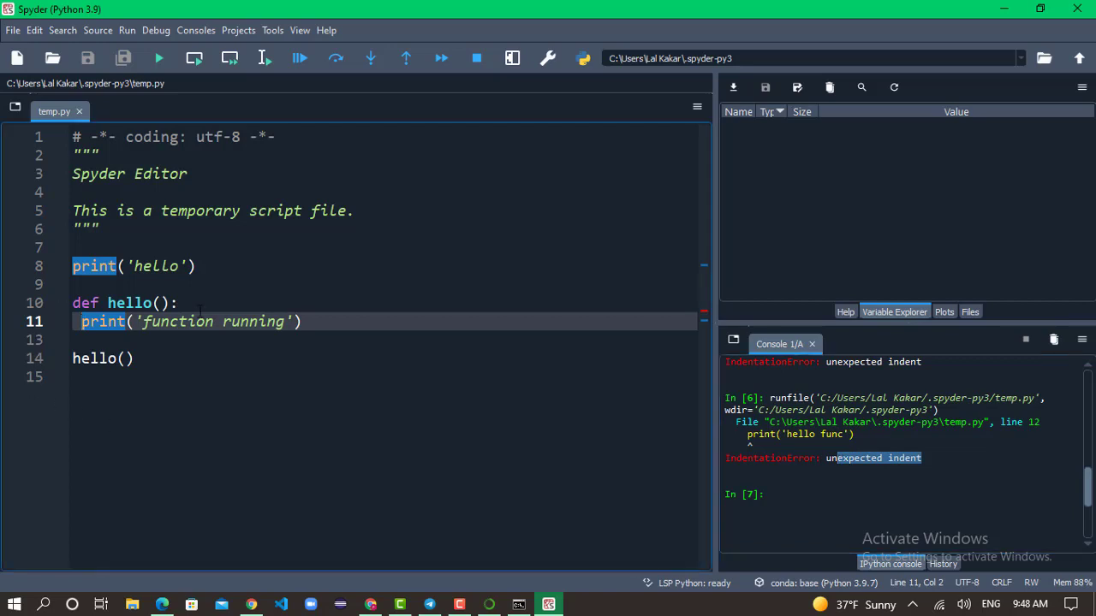
key("enter")
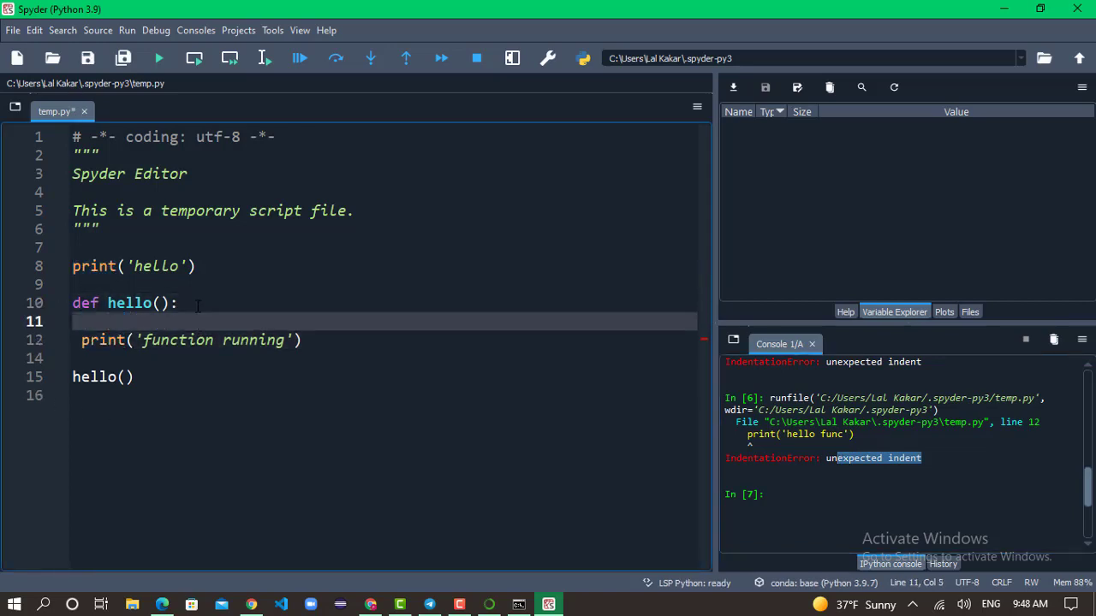